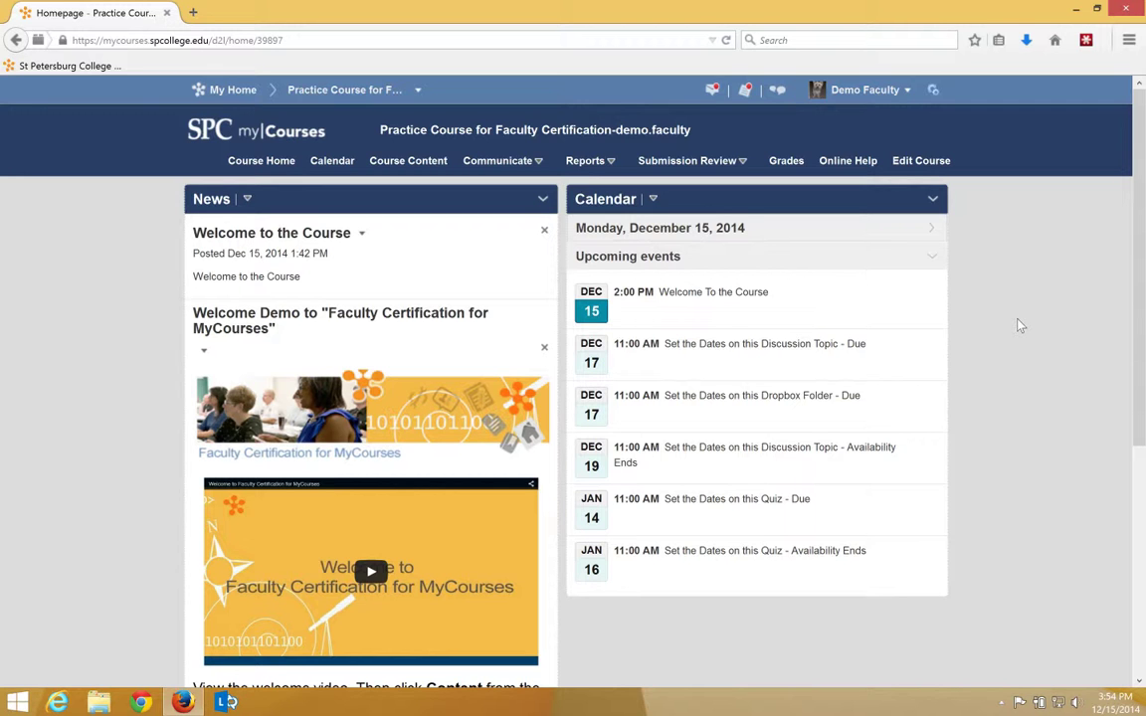
mouse_move(981, 346)
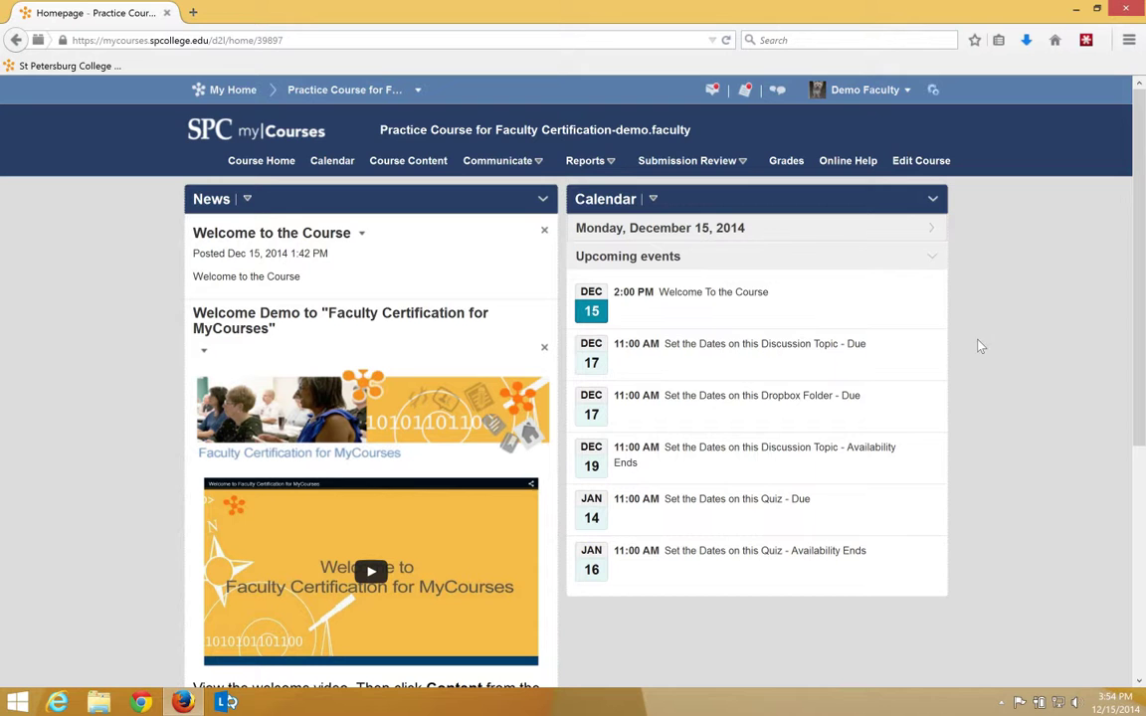
- Open the course's Discussions List from the Submission Review menu
left_click(686, 160)
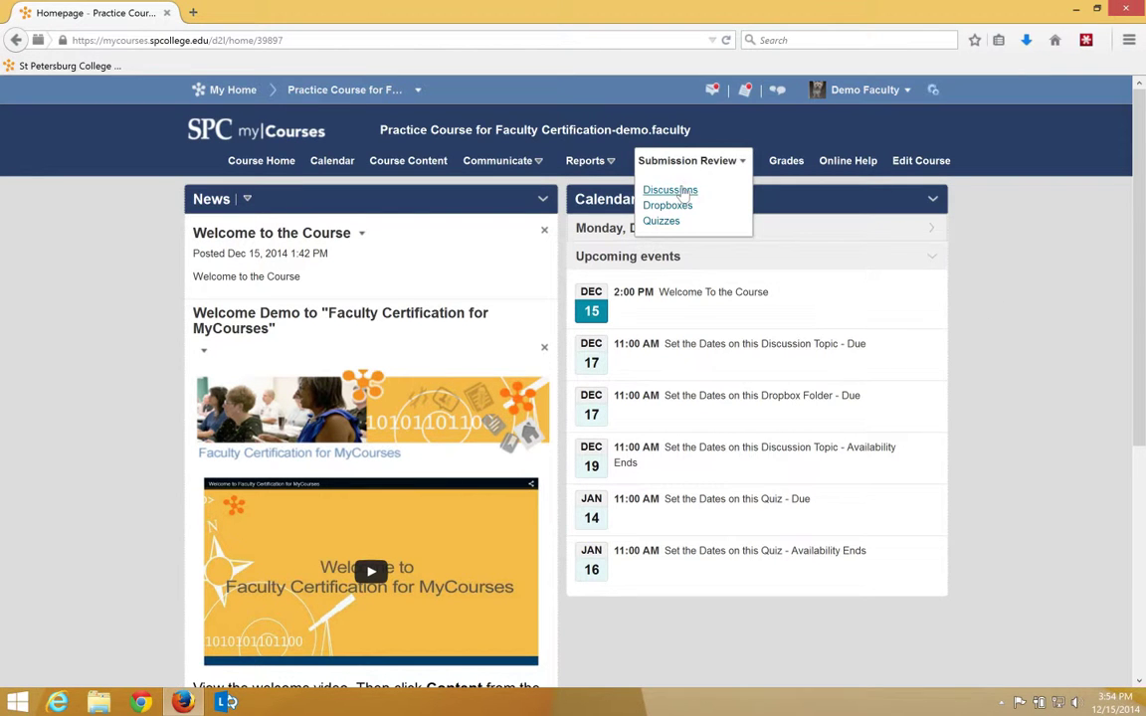
left_click(670, 190)
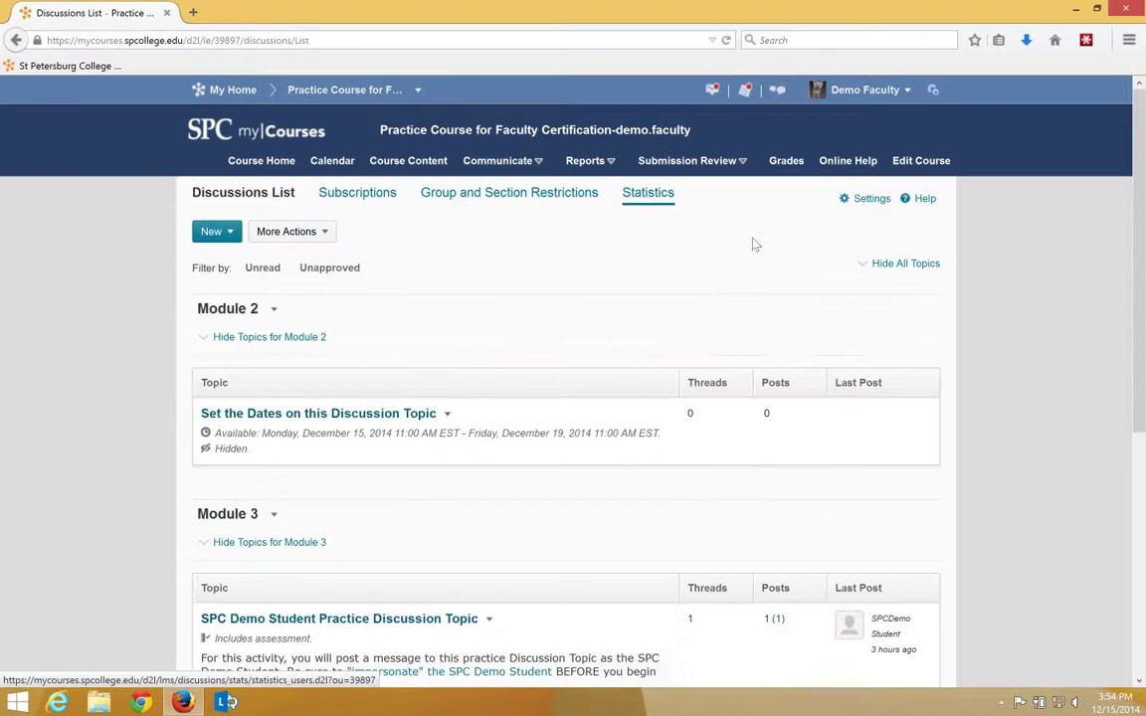
- Open Week 10 Discussion under Weekly Discussions for editing via Edit Topic
scroll("down", 3)
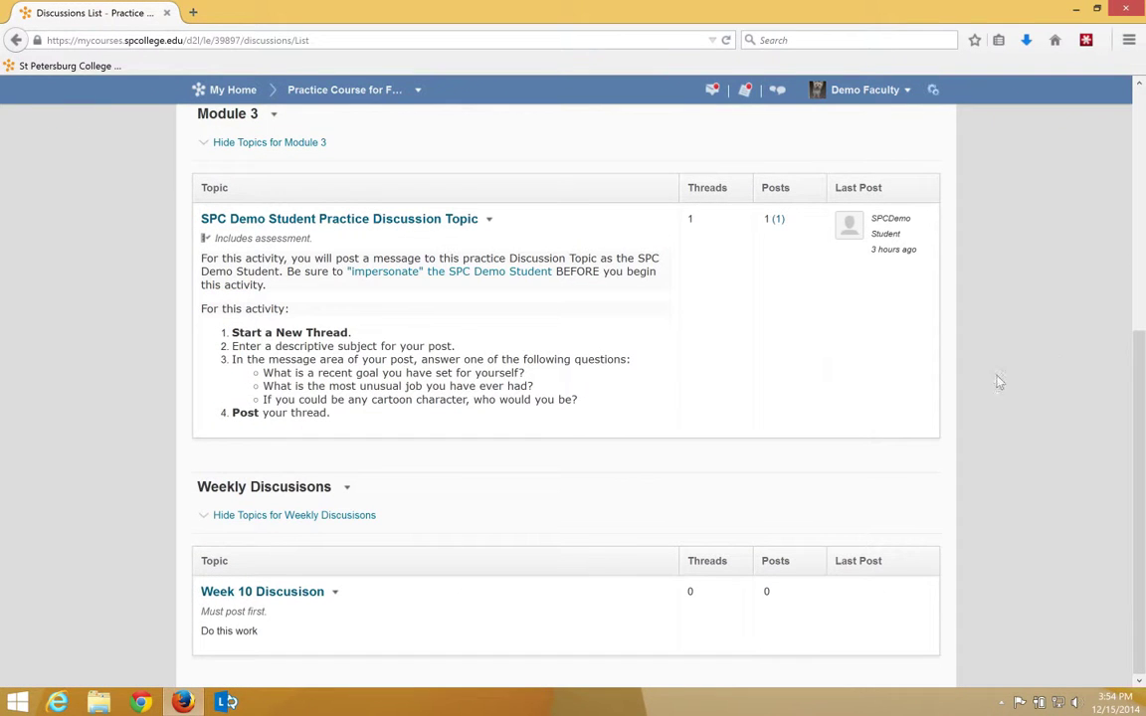
left_click(335, 591)
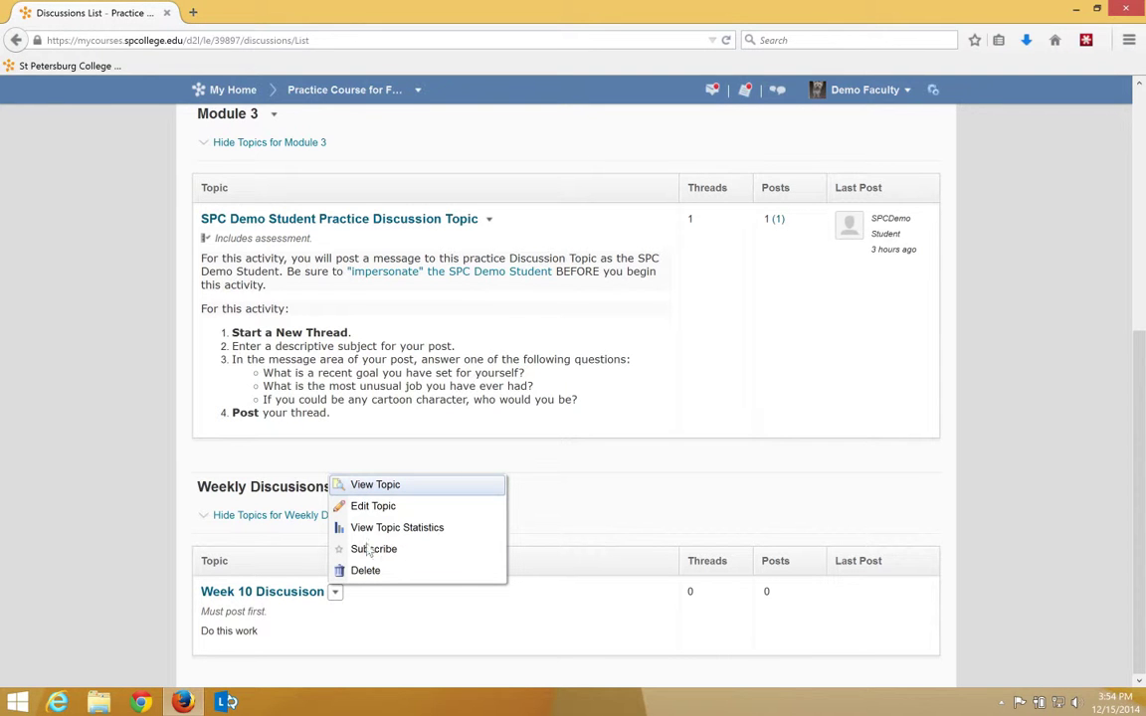
left_click(374, 505)
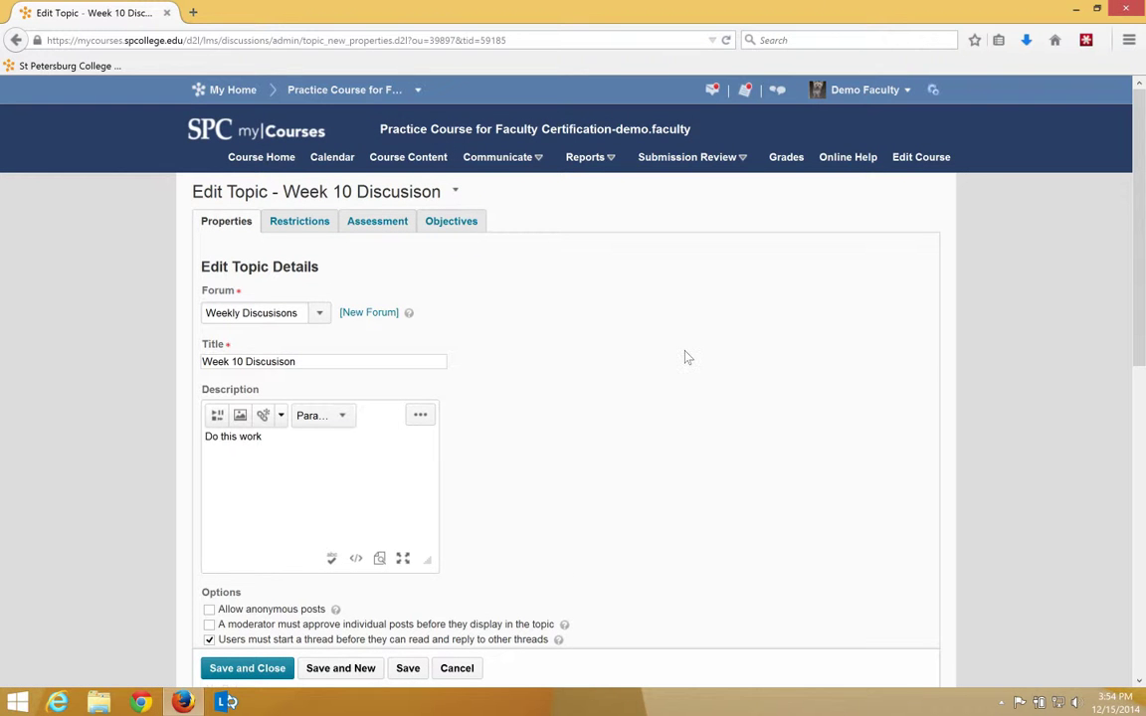
- Expand Week 10 Discussion's locking options and collapse its visibility options
scroll("down", 3)
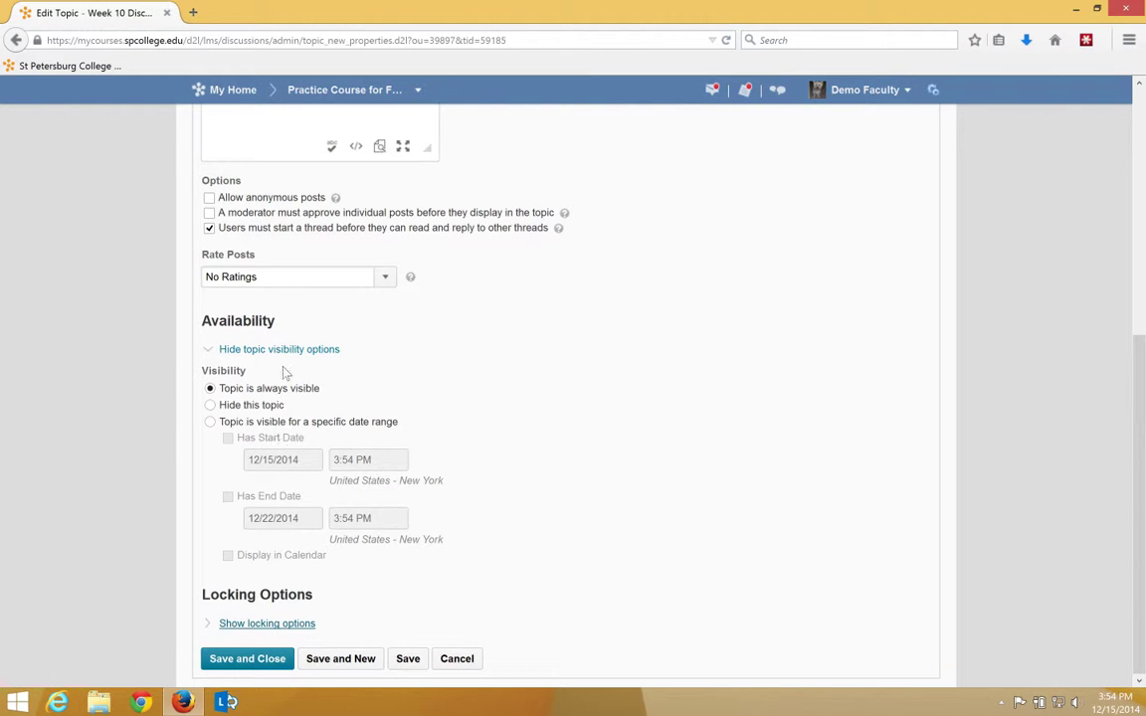
left_click(267, 623)
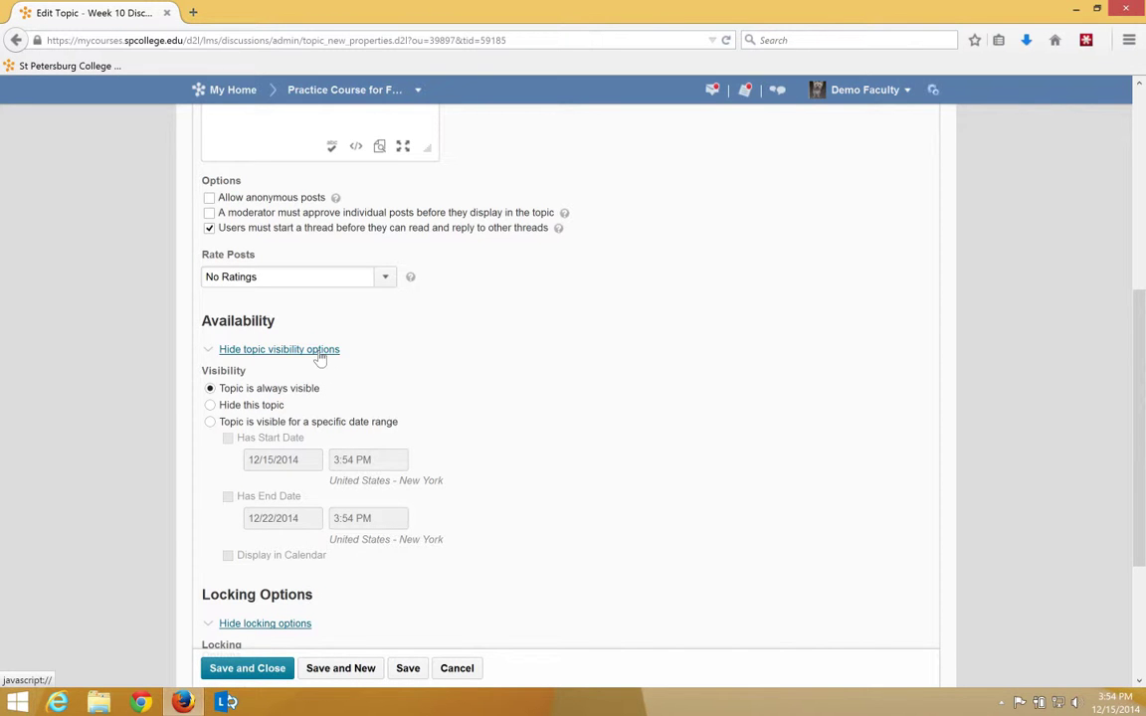
left_click(278, 349)
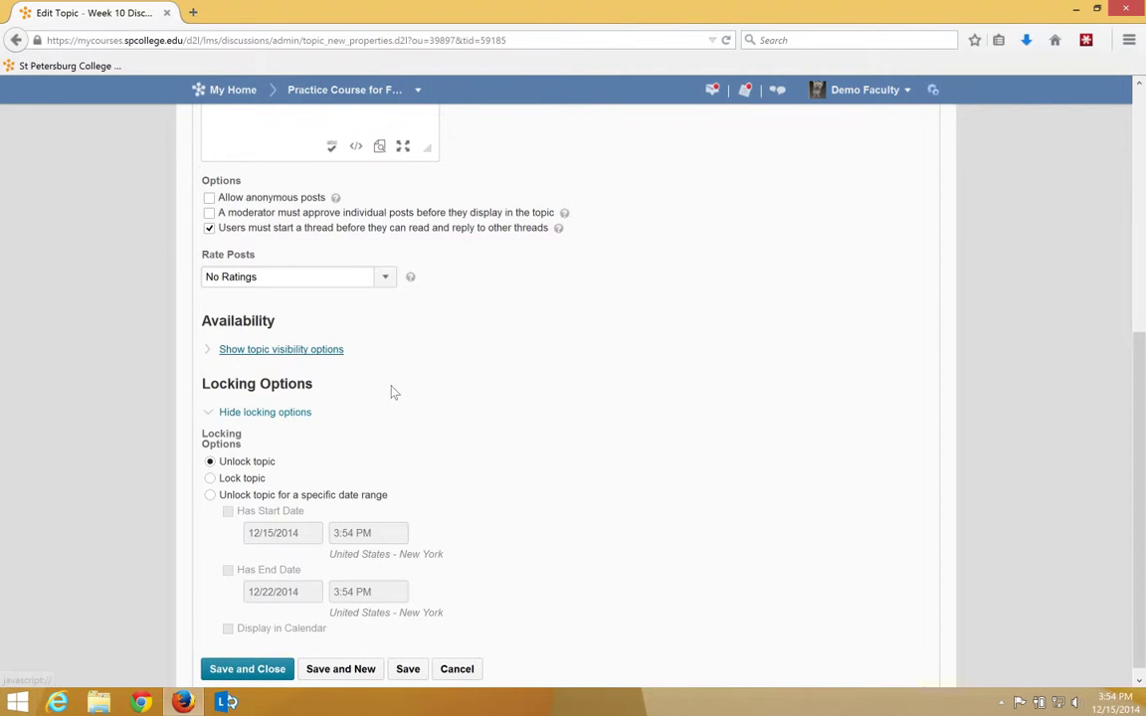
scroll("down", 3)
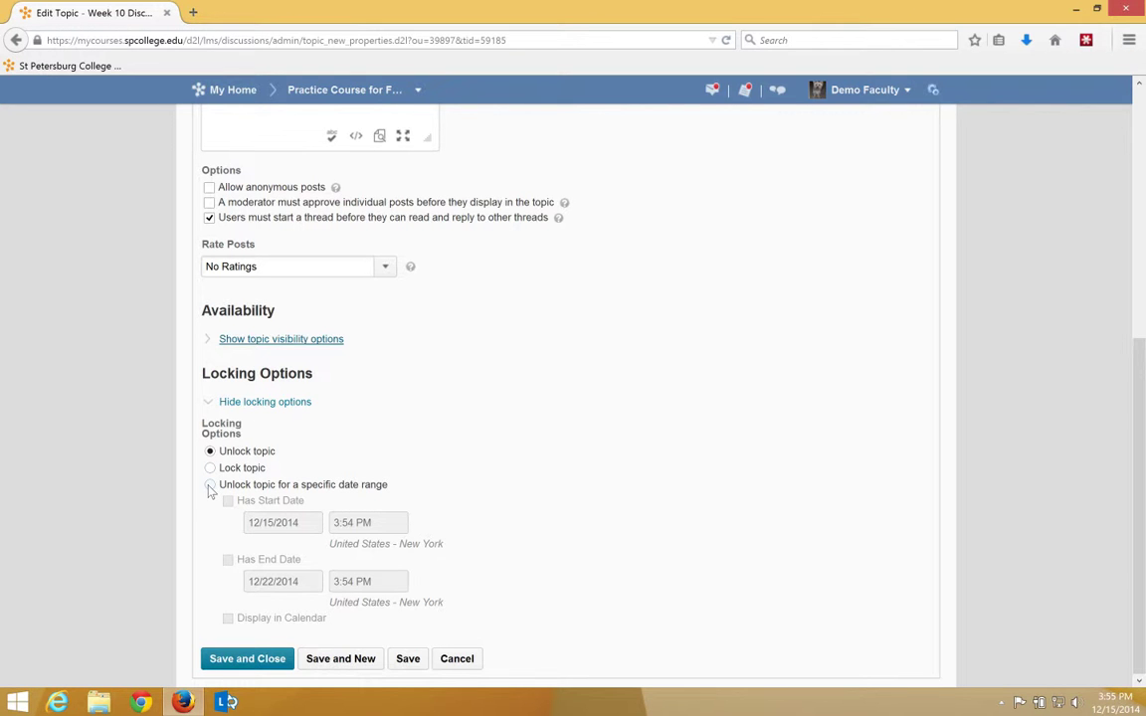
- Set Week 10 Discussion to unlock for a date range starting 12/16/2014 3:00 PM
left_click(210, 484)
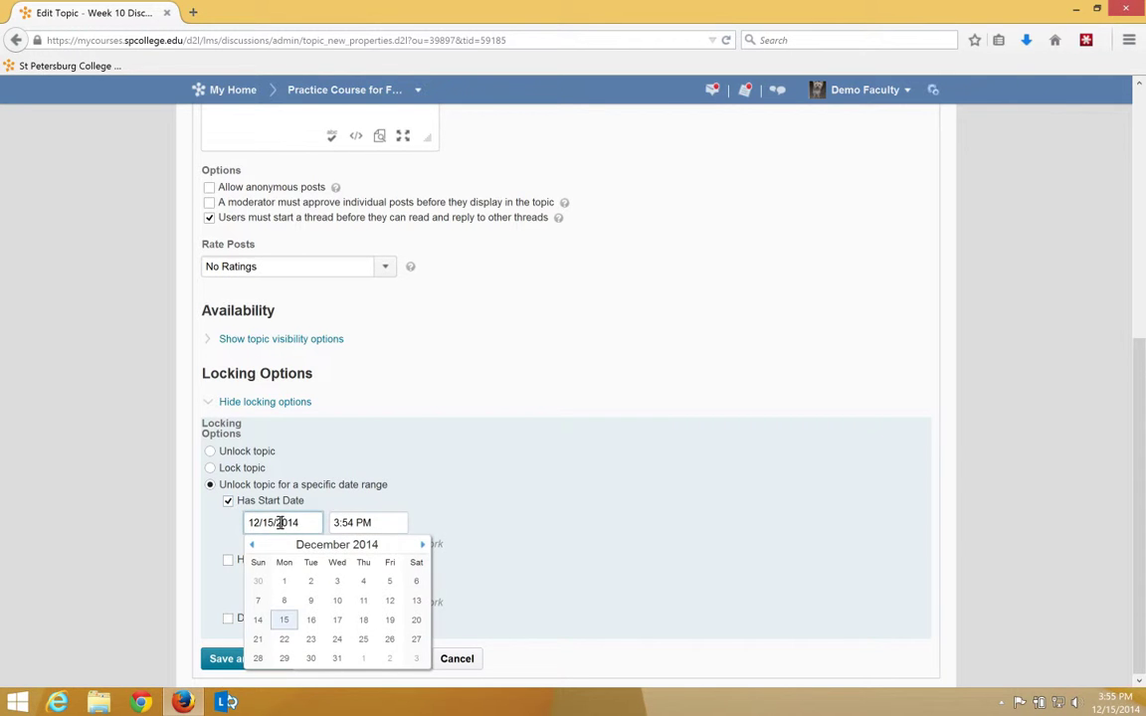
left_click(311, 619)
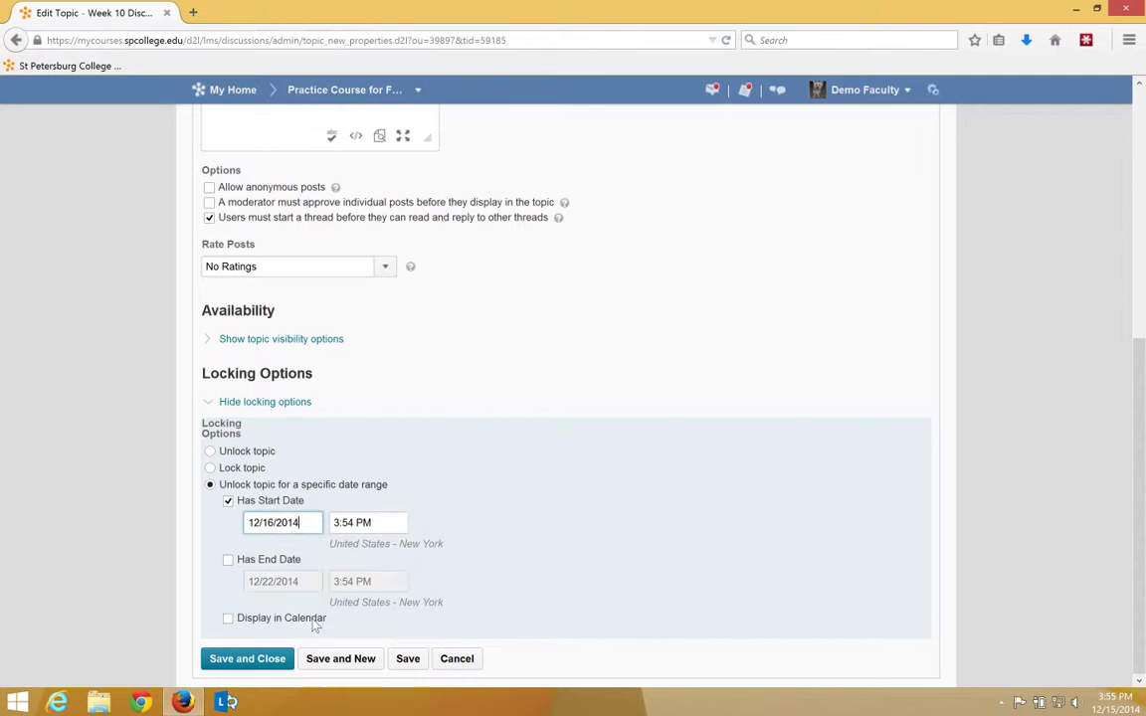
type("3:00 PM")
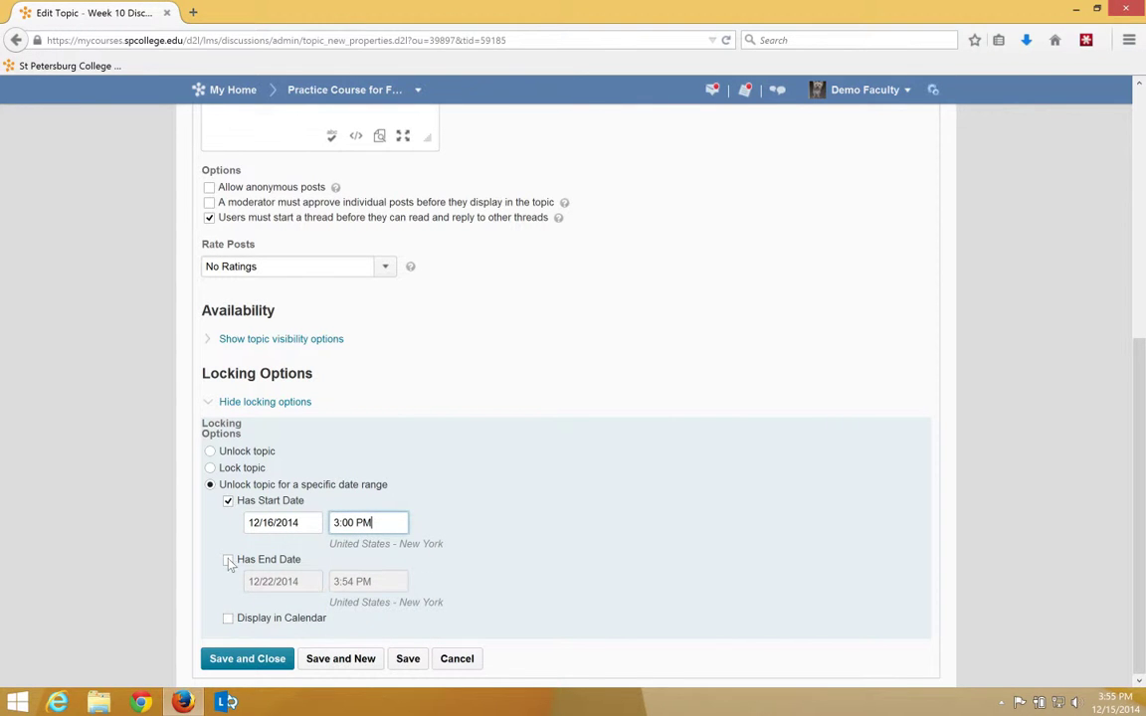
- Add an end date of 12/29/2014 3:00 PM, show in calendar, and save
left_click(228, 559)
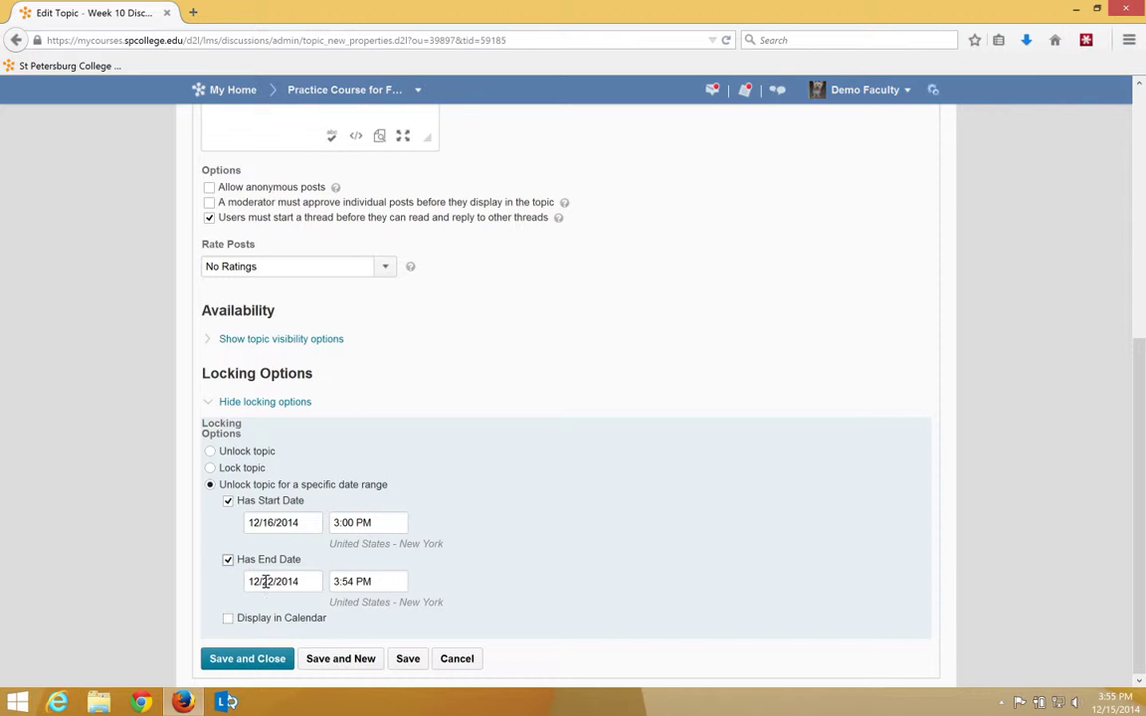
left_click(282, 581)
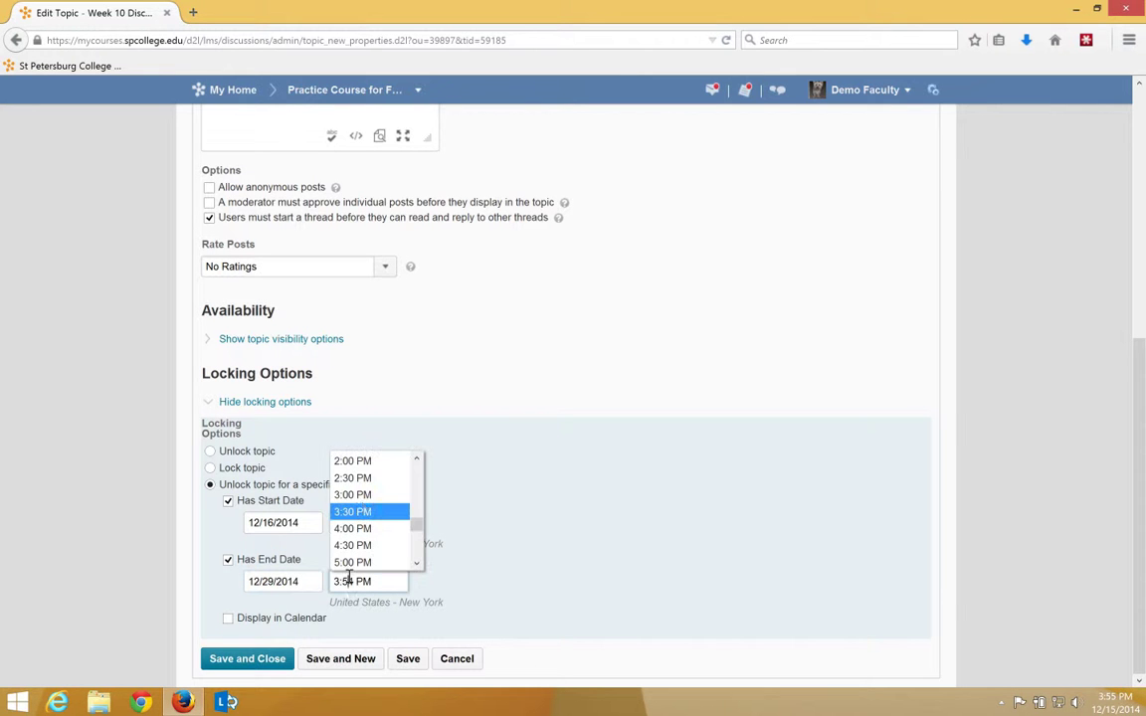
left_click(353, 495)
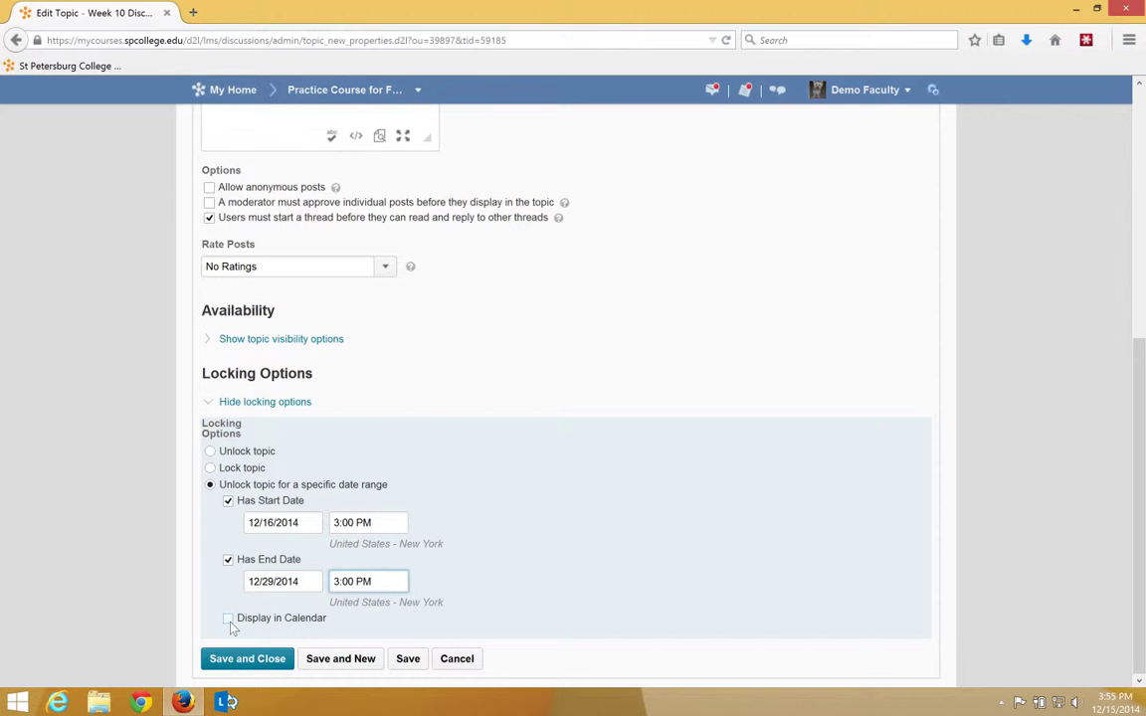
left_click(228, 618)
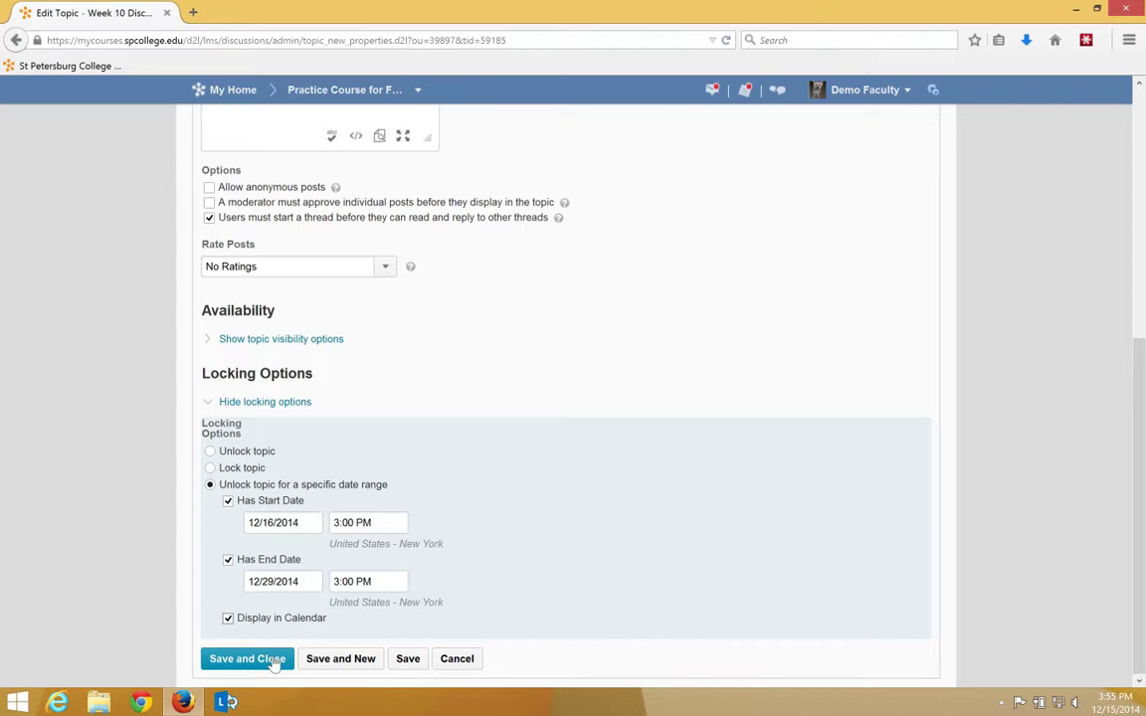
left_click(247, 659)
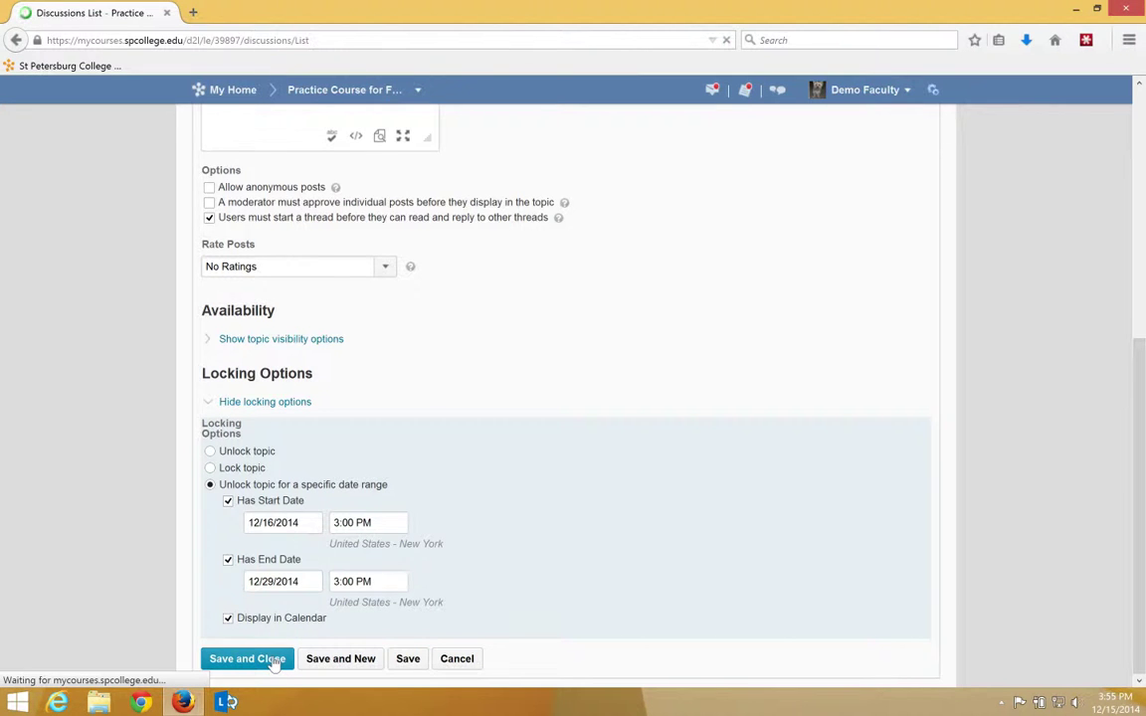
- Confirm Week 10 Discussion lists unlock dates December 16–29, 2014, 3:00 PM EST
left_click(247, 658)
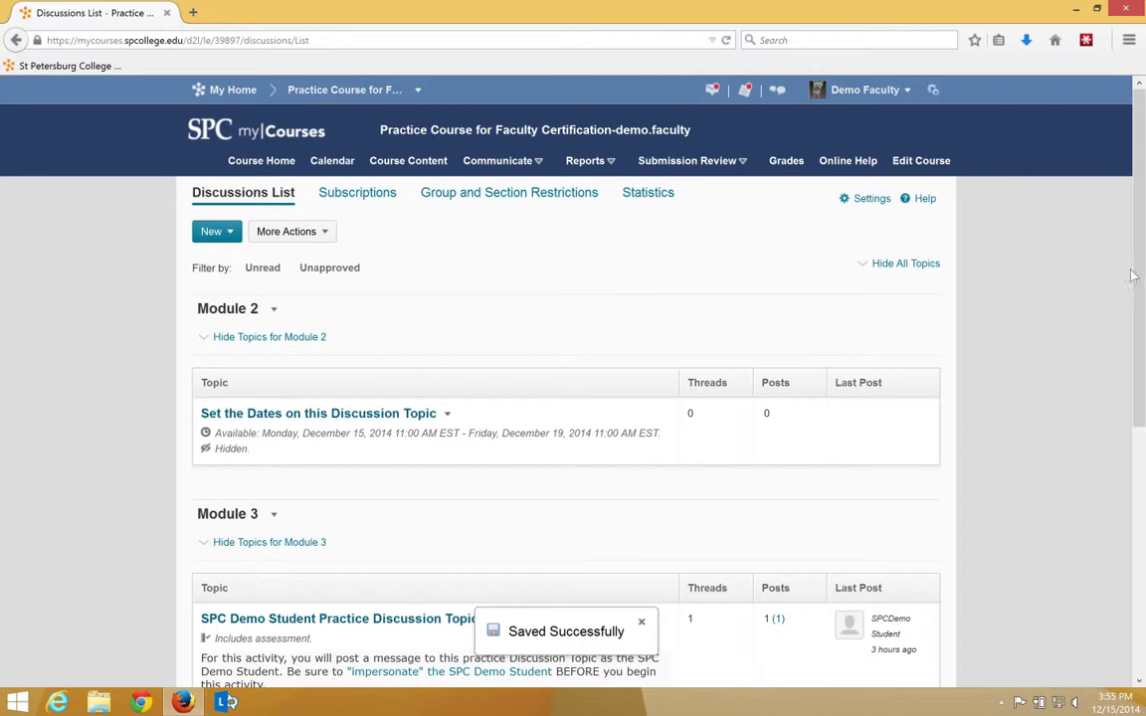
scroll("down", 3)
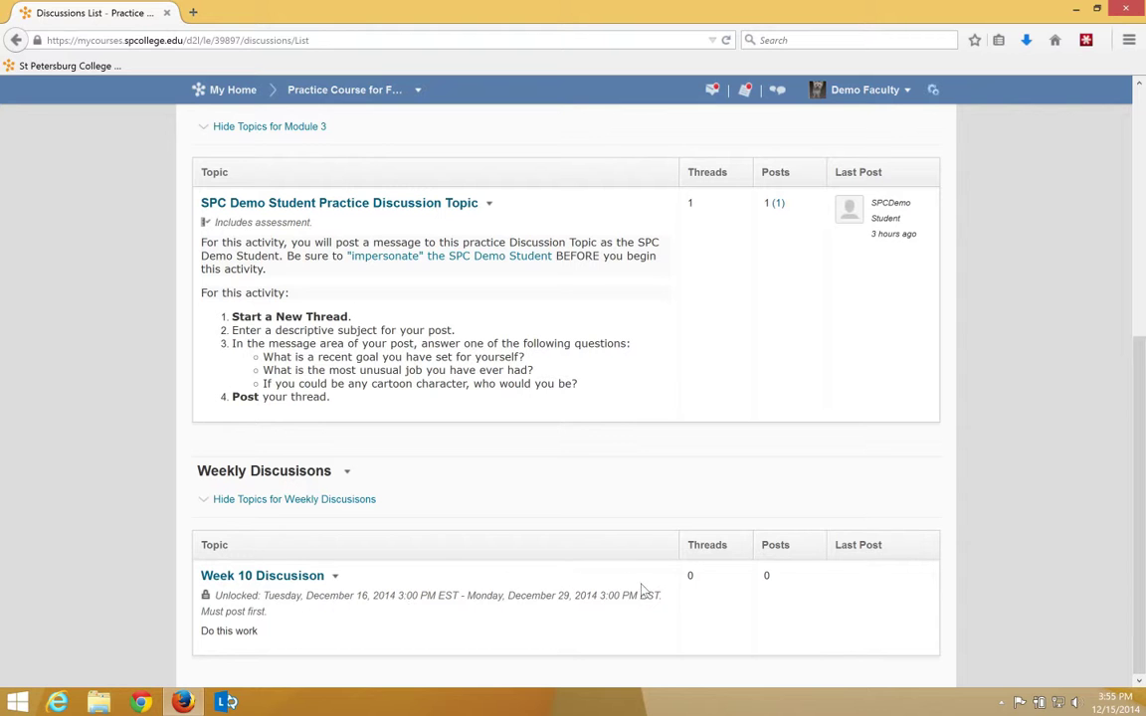
mouse_move(216, 599)
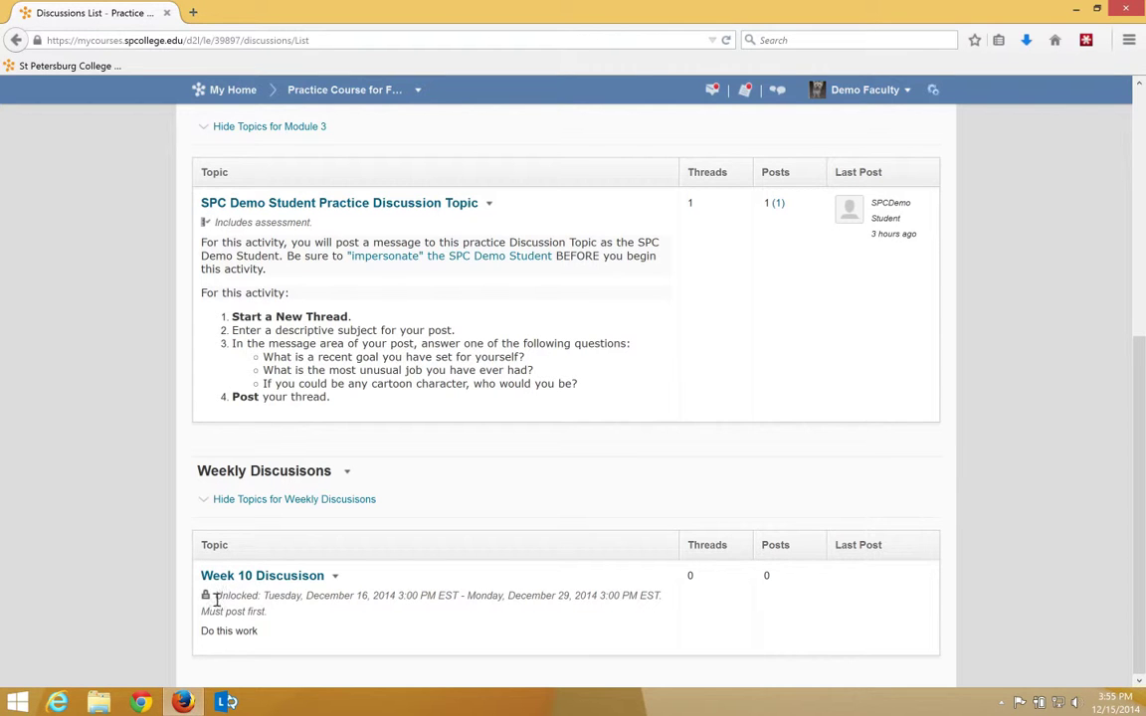
mouse_move(517, 596)
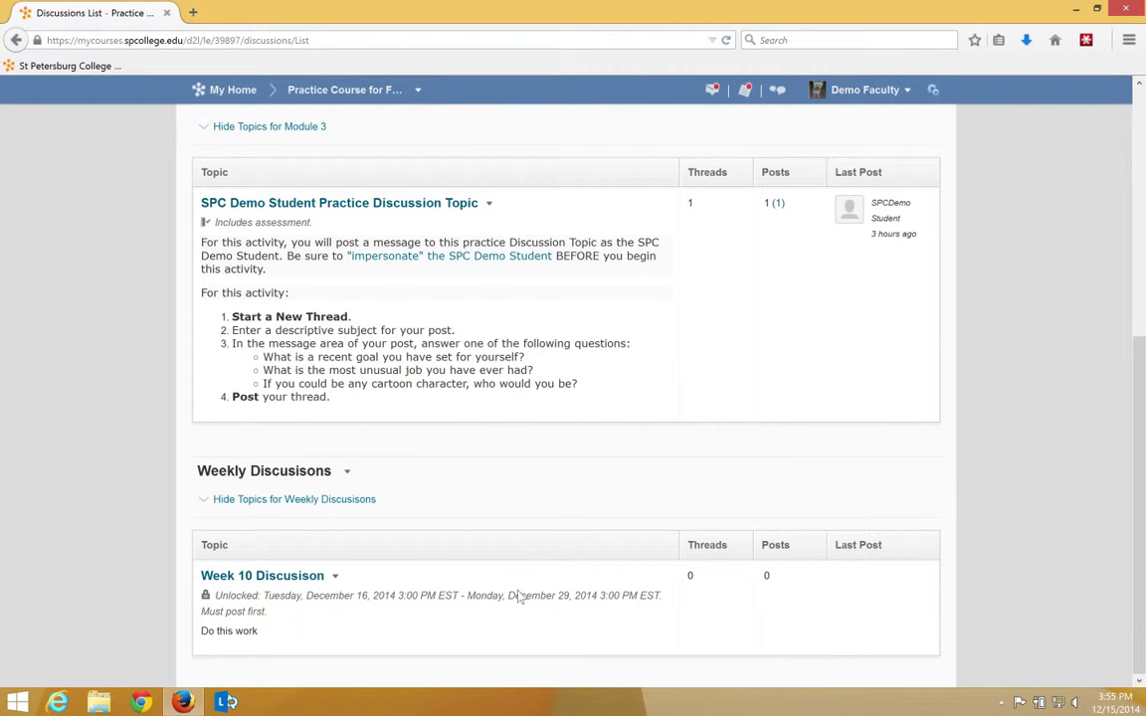
mouse_move(528, 595)
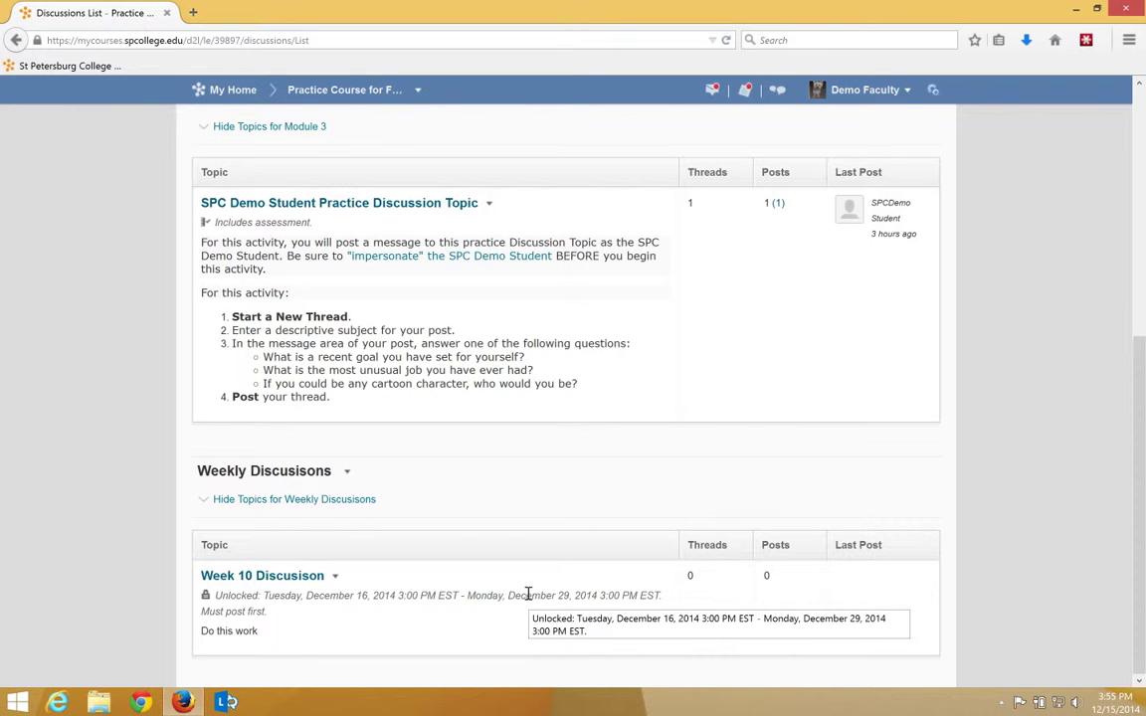